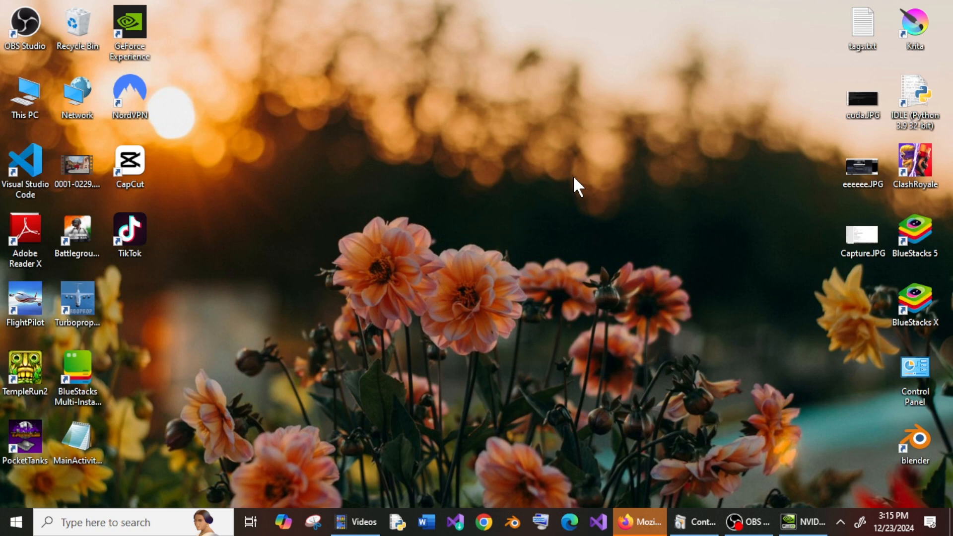
# - Search Windows for 'control Panel' and launch it to reach the Programs category
pyautogui.click(107, 523)
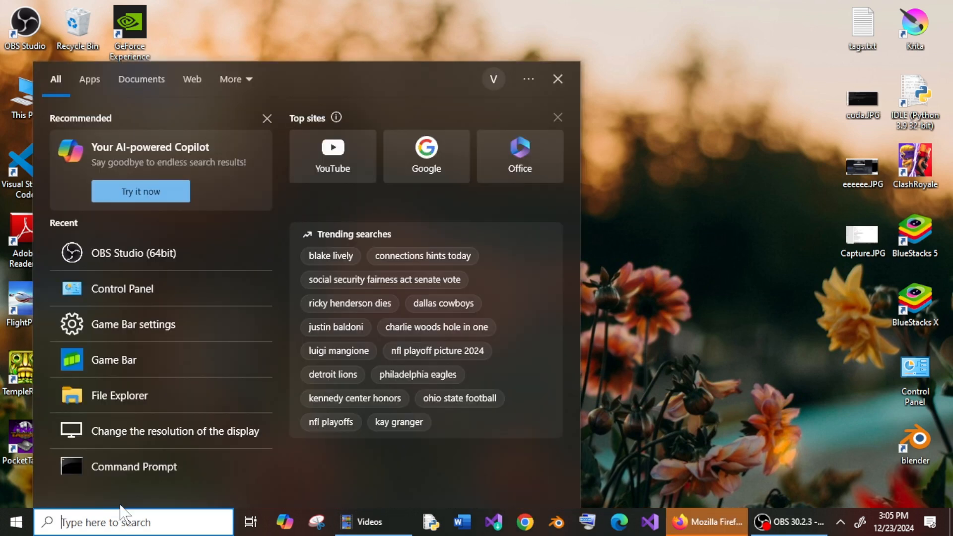
pyautogui.write('control Panel')
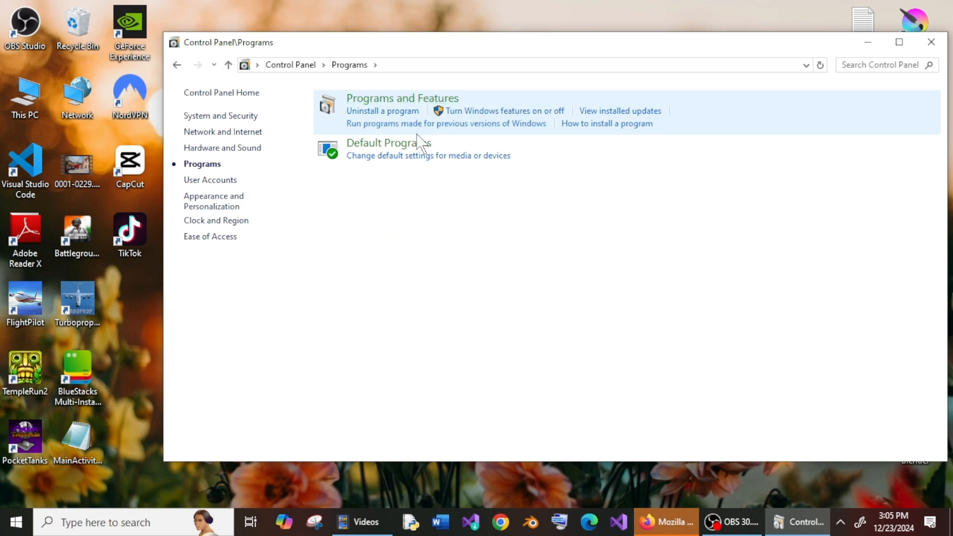
# - Show Programs and Features and review the NVIDIA FrameView SDK, HD Audio Driver and Graphics Driver 475.14 entries
pyautogui.click(402, 98)
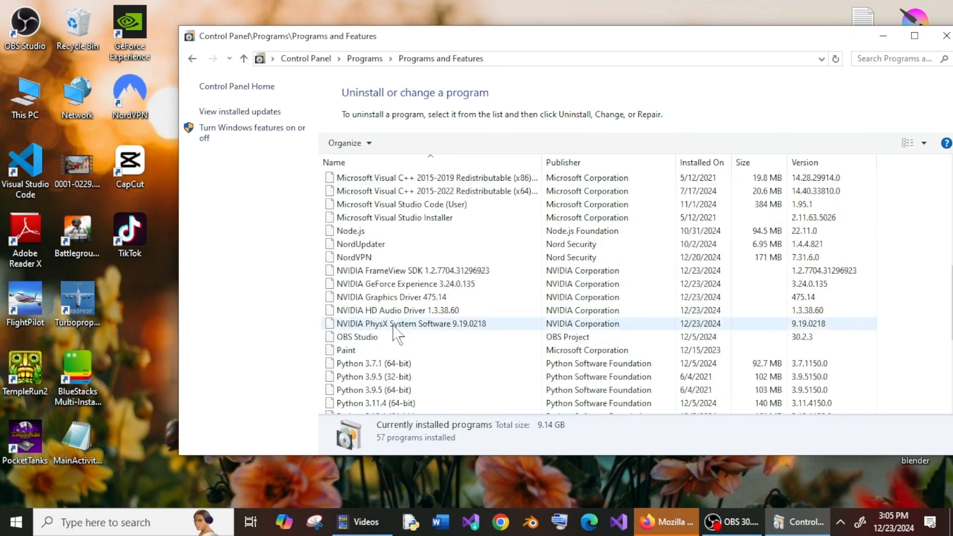
pyautogui.click(412, 270)
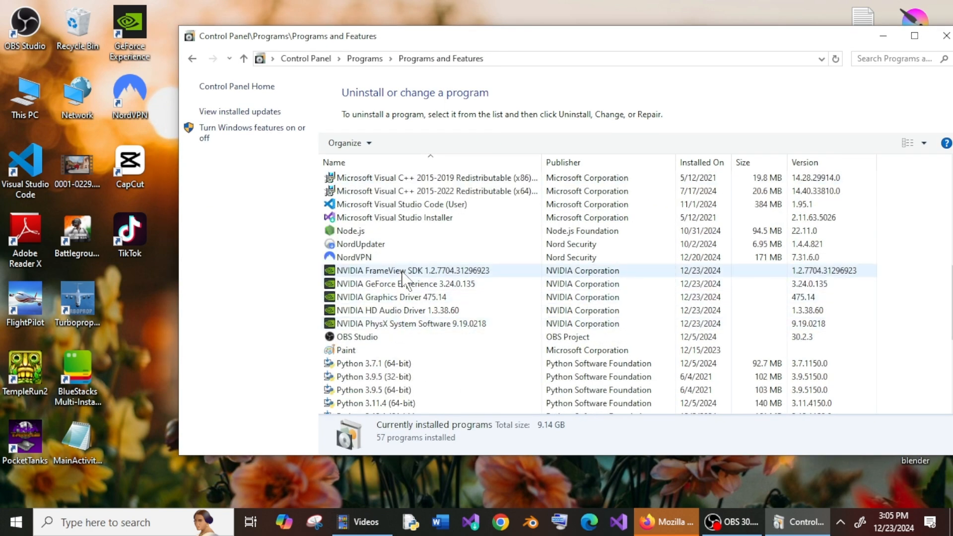
pyautogui.click(390, 296)
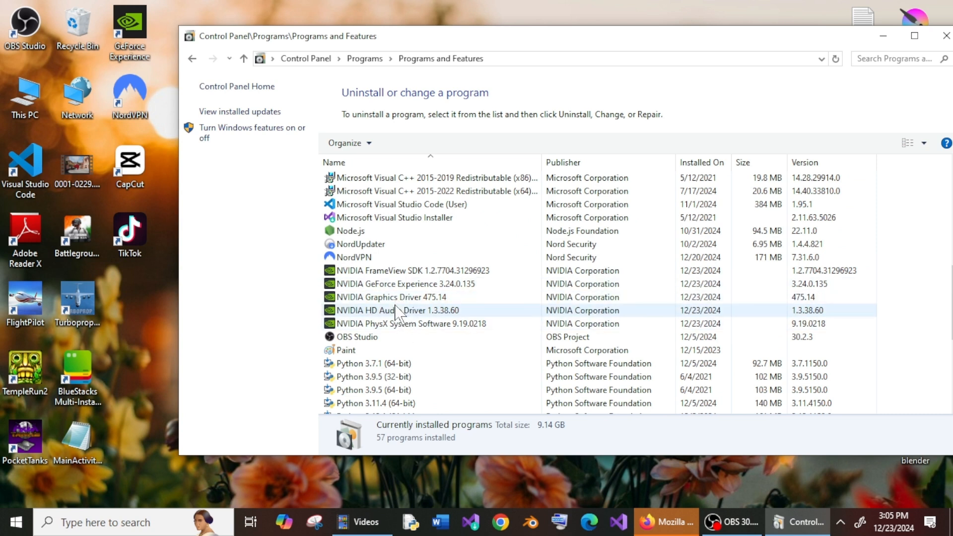
pyautogui.click(391, 297)
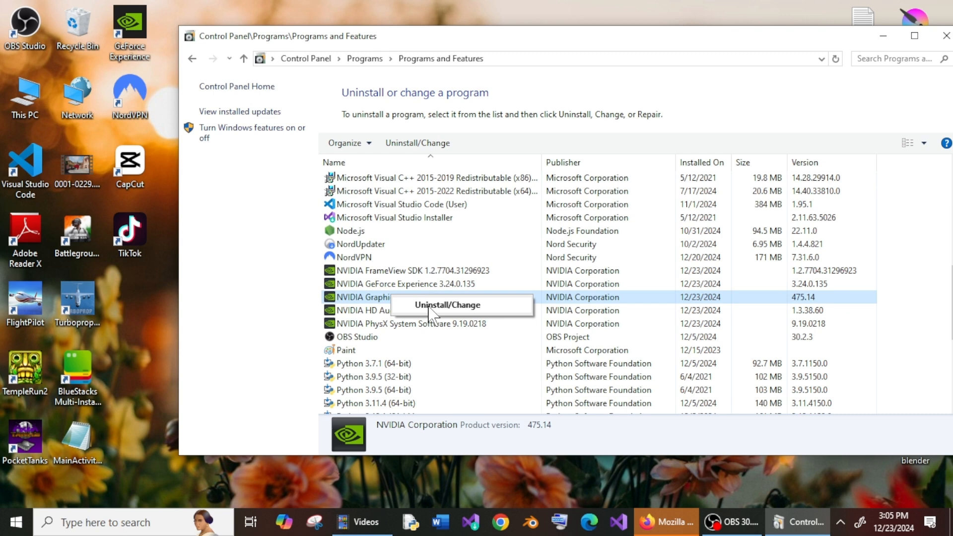
pyautogui.moveTo(453, 312)
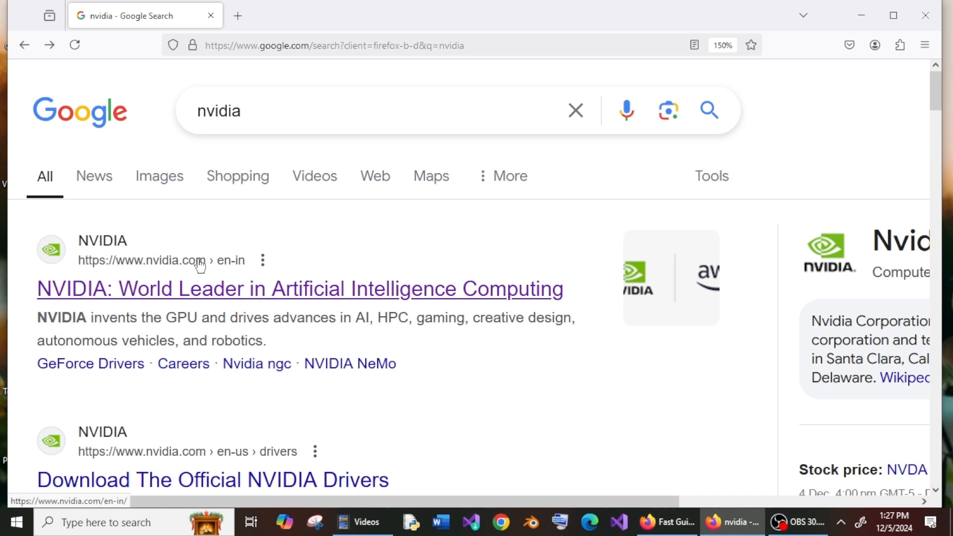
pyautogui.moveTo(199, 266)
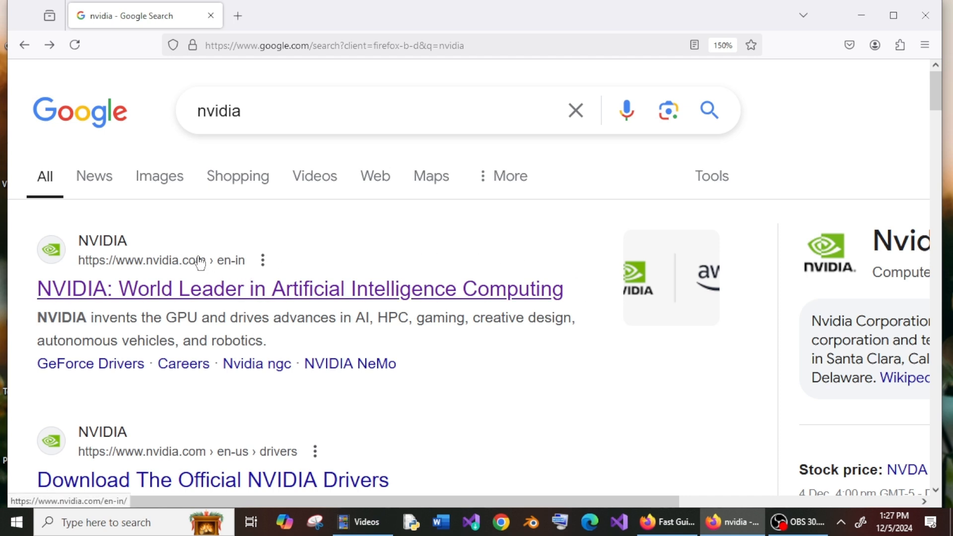
pyautogui.moveTo(195, 297)
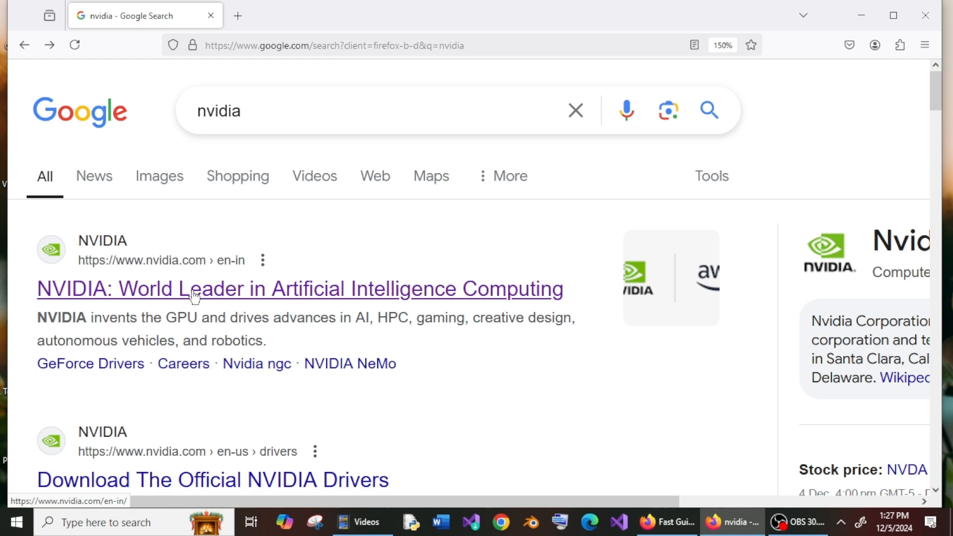
# - Follow the 'NVIDIA: World Leader in Artificial Intelligence Computing' result to the NVIDIA home page
pyautogui.click(299, 289)
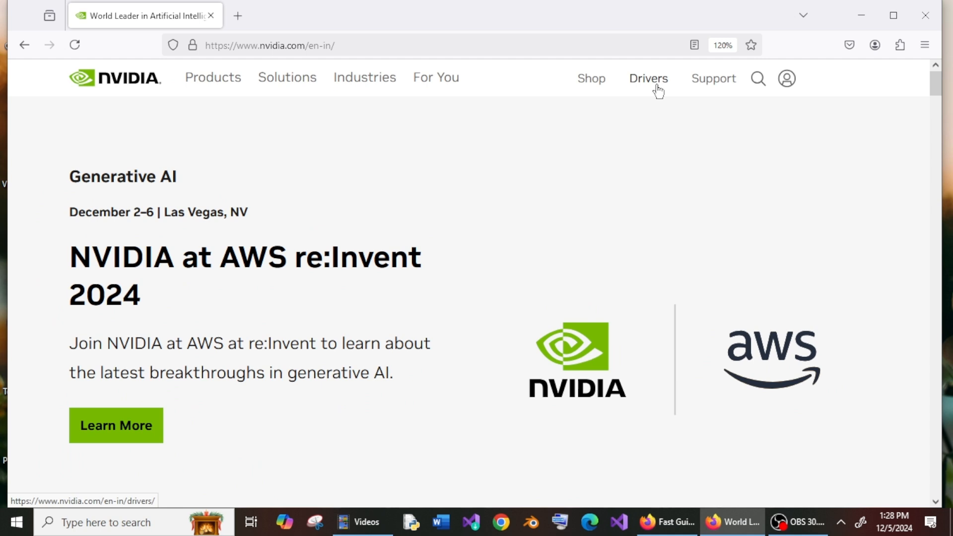
# - Go to NVIDIA's Drivers page and bring the Manual Driver Search form into view
pyautogui.click(649, 78)
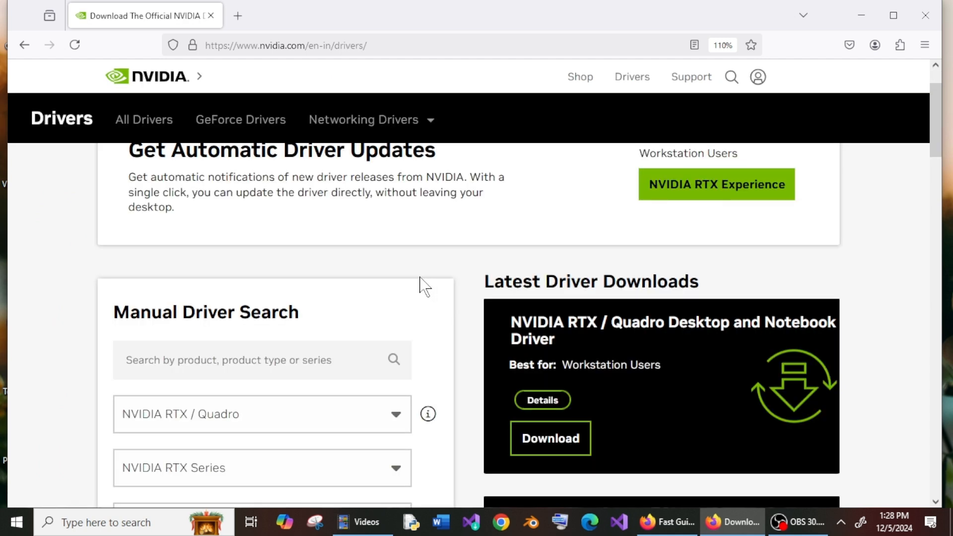
pyautogui.scroll(-3)
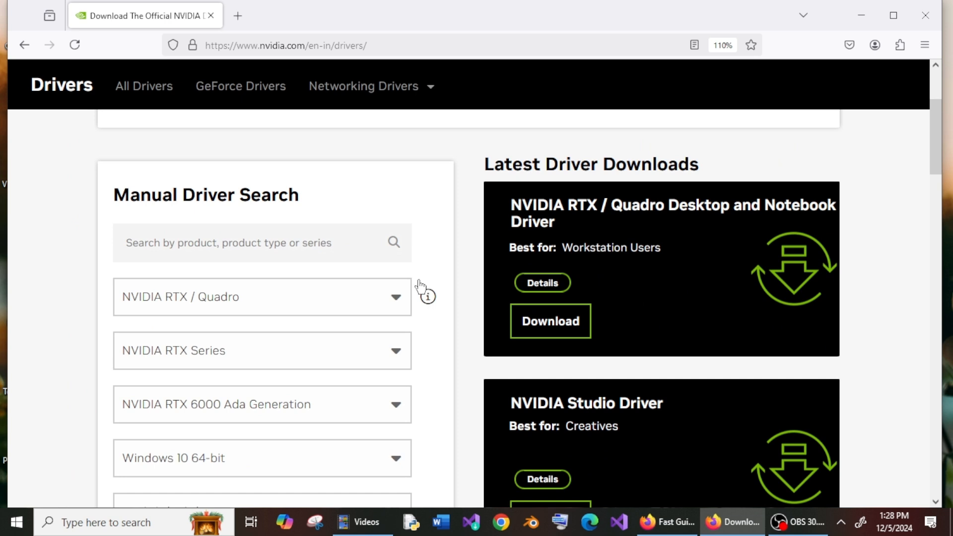
pyautogui.scroll(-3)
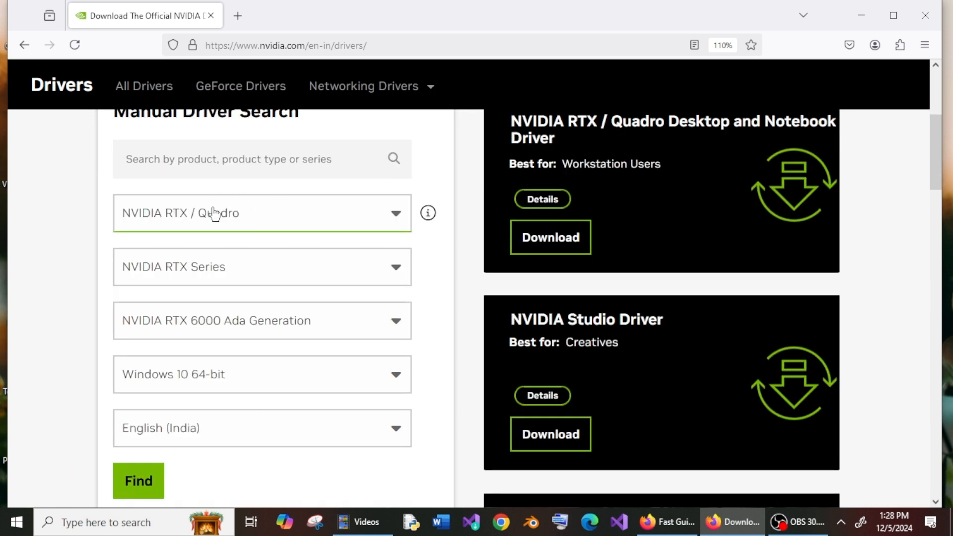
pyautogui.moveTo(219, 220)
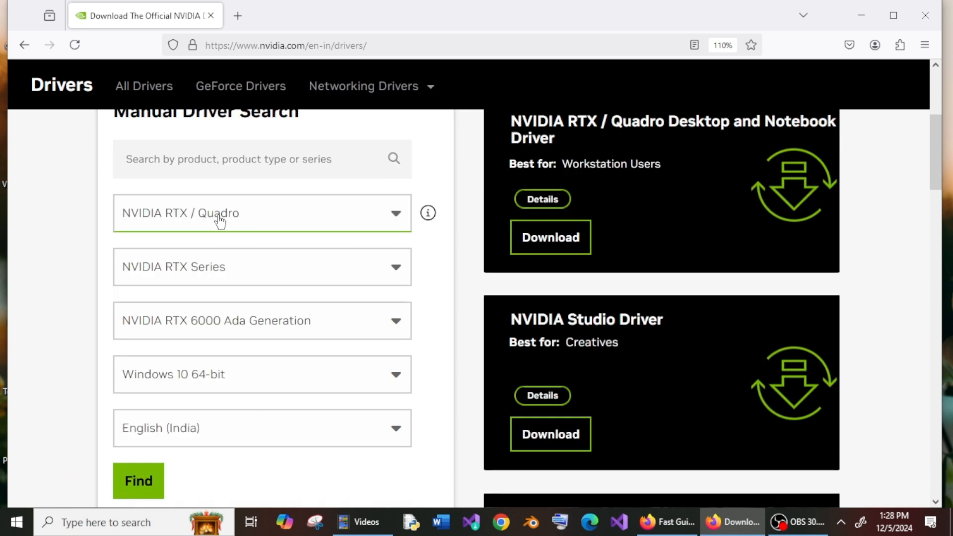
pyautogui.moveTo(230, 210)
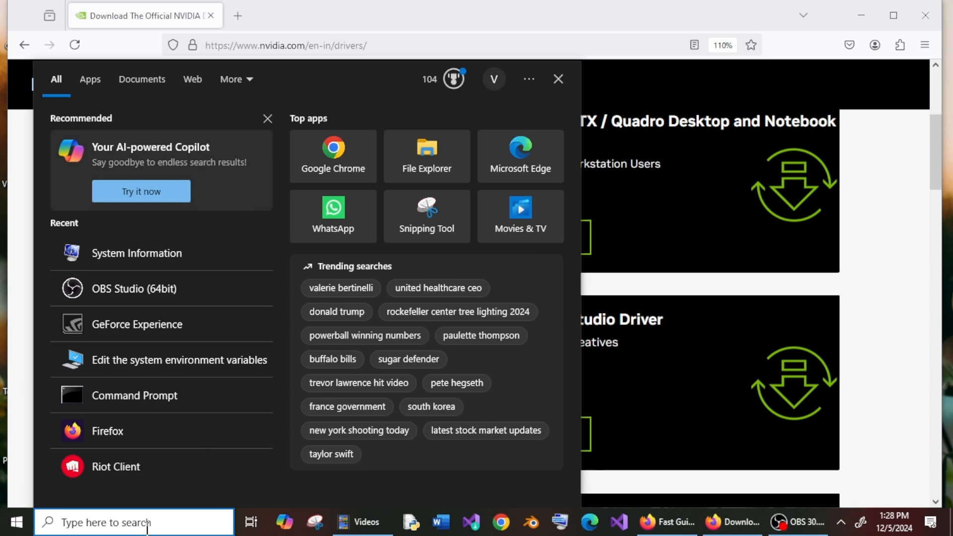
# - Launch System Information and show Components > Display, identifying the NVIDIA GeForce GT 710 card
pyautogui.write('system Information')
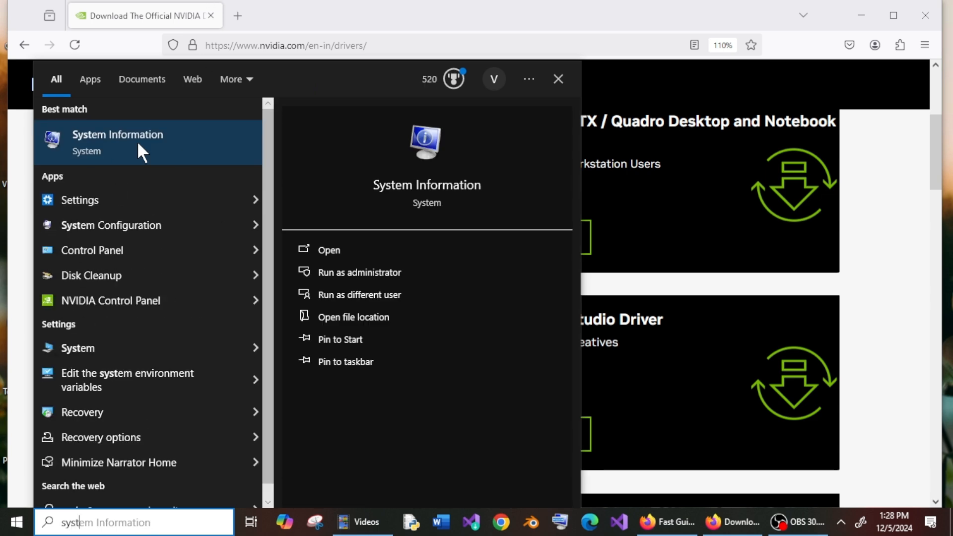
pyautogui.click(118, 134)
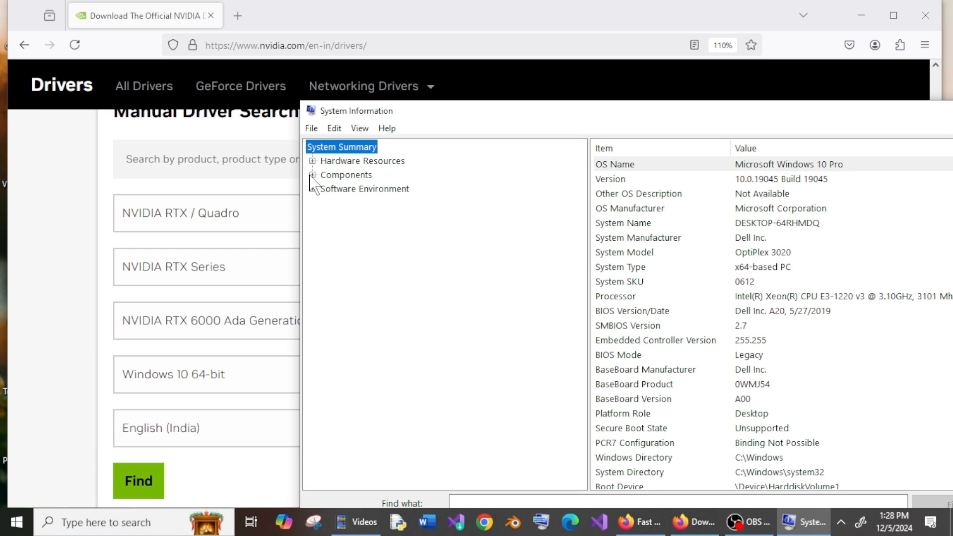
pyautogui.click(313, 175)
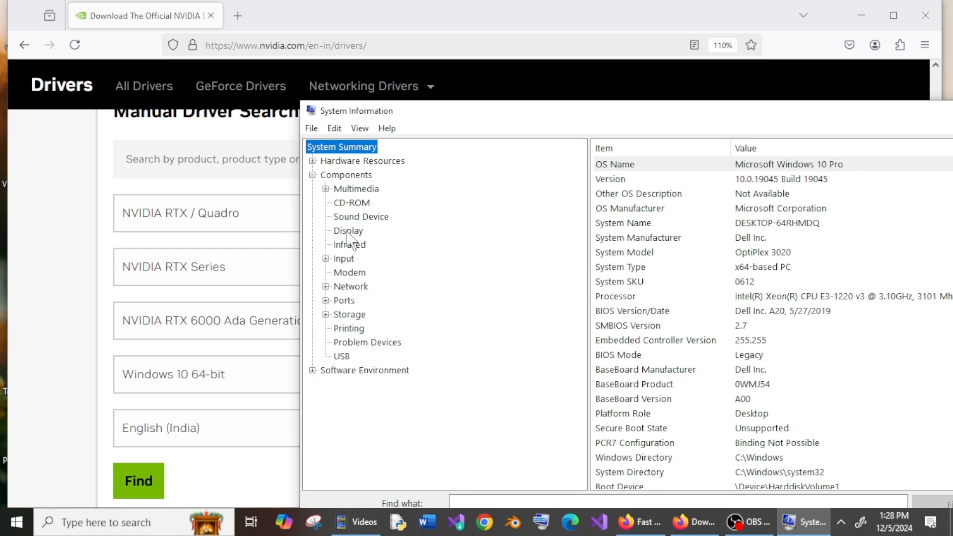
pyautogui.click(348, 230)
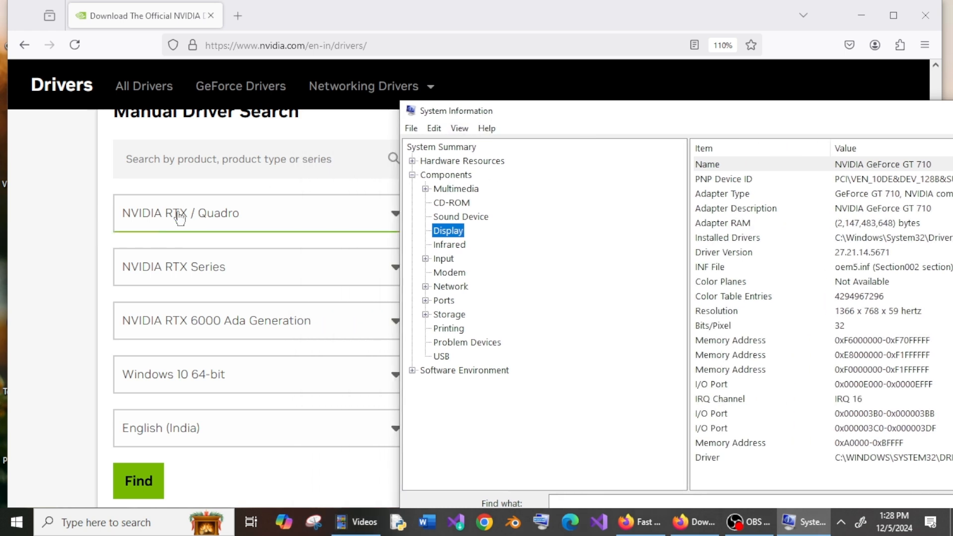
# - Choose GeForce, GeForce 700 Series and GeForce GT 710 in the Manual Driver Search form
pyautogui.click(255, 212)
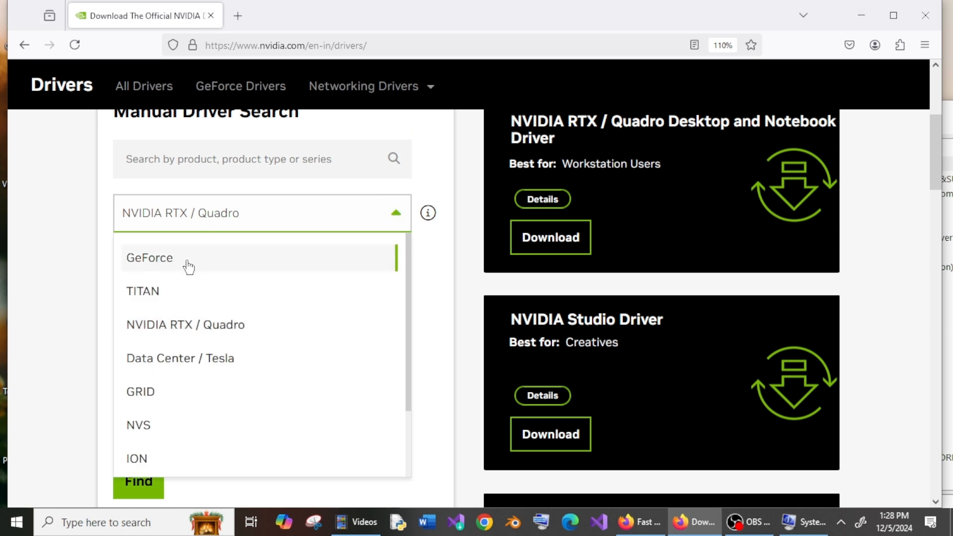
pyautogui.click(149, 259)
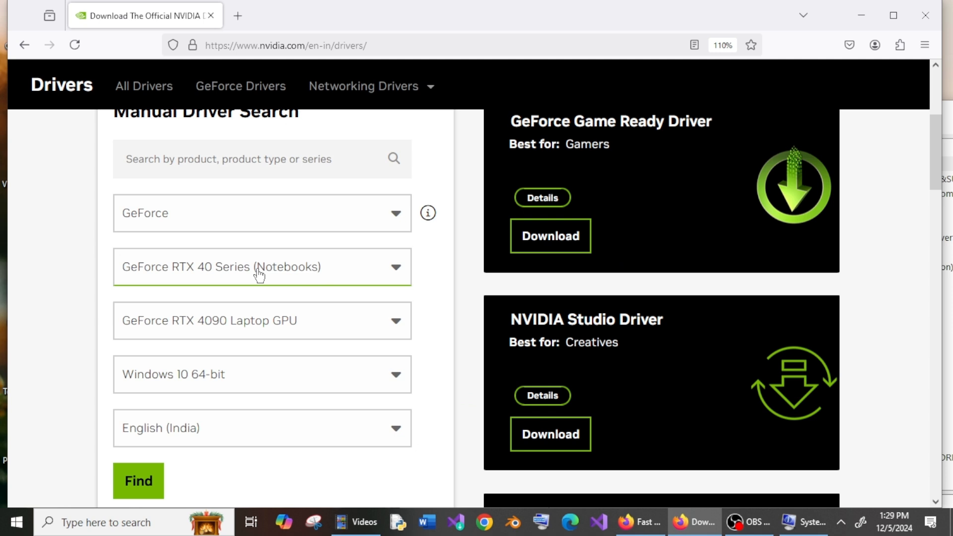
pyautogui.click(261, 267)
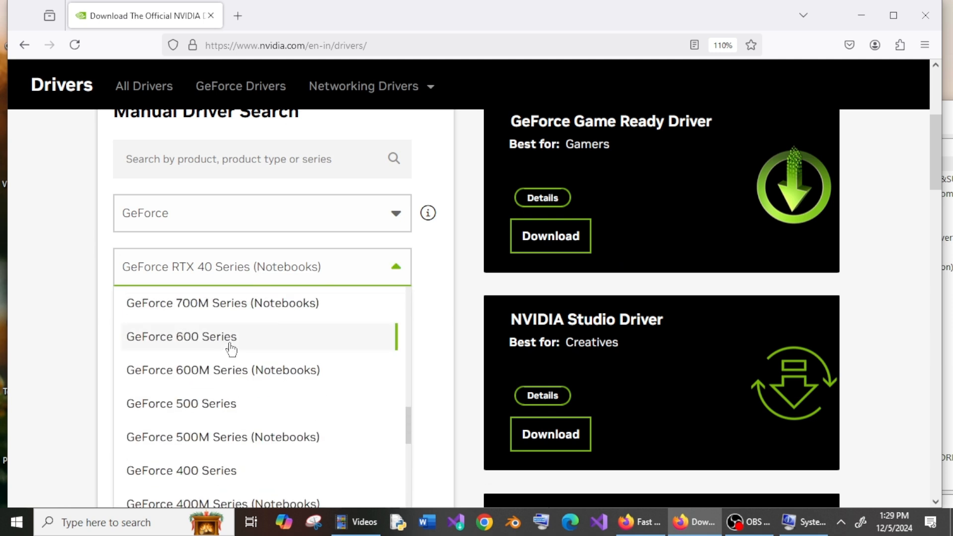
pyautogui.scroll(-3)
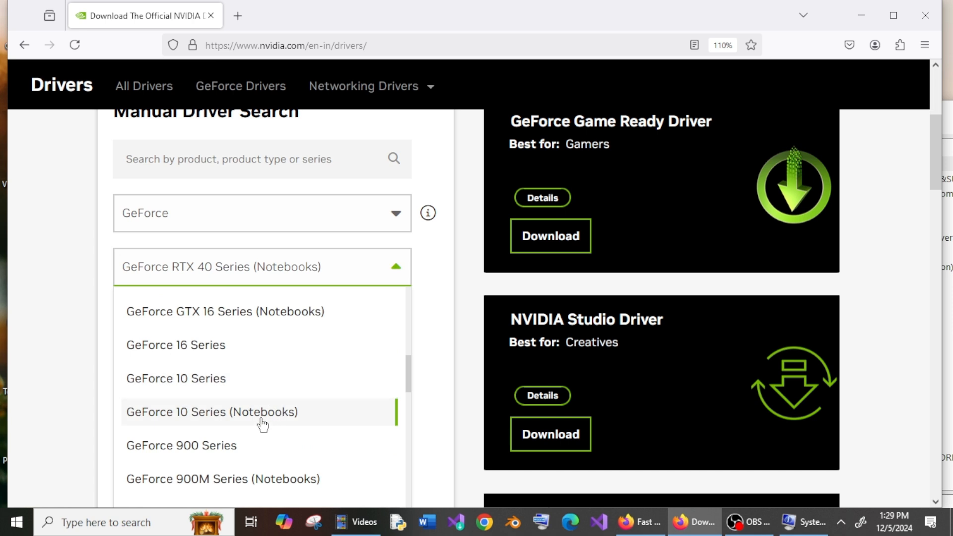
pyautogui.scroll(-3)
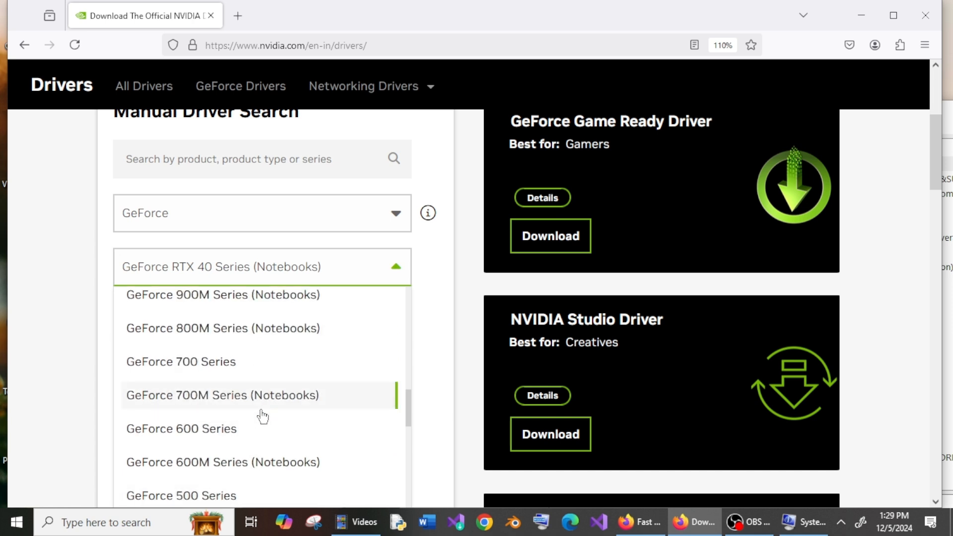
pyautogui.click(223, 395)
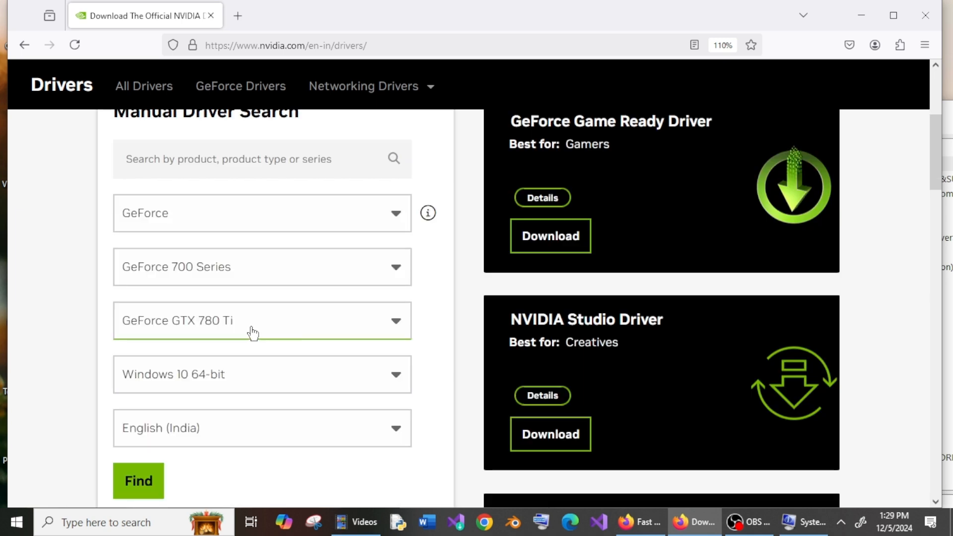
pyautogui.click(261, 321)
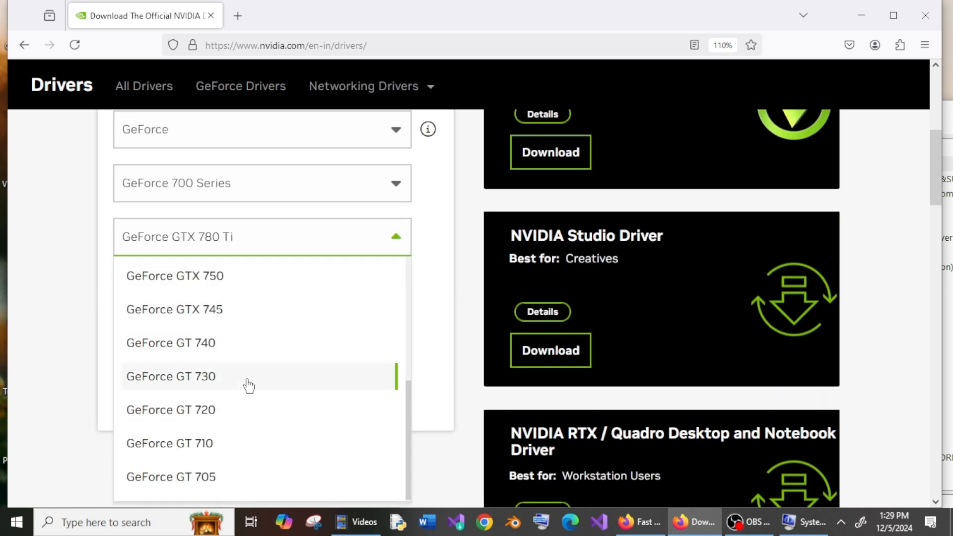
pyautogui.click(169, 443)
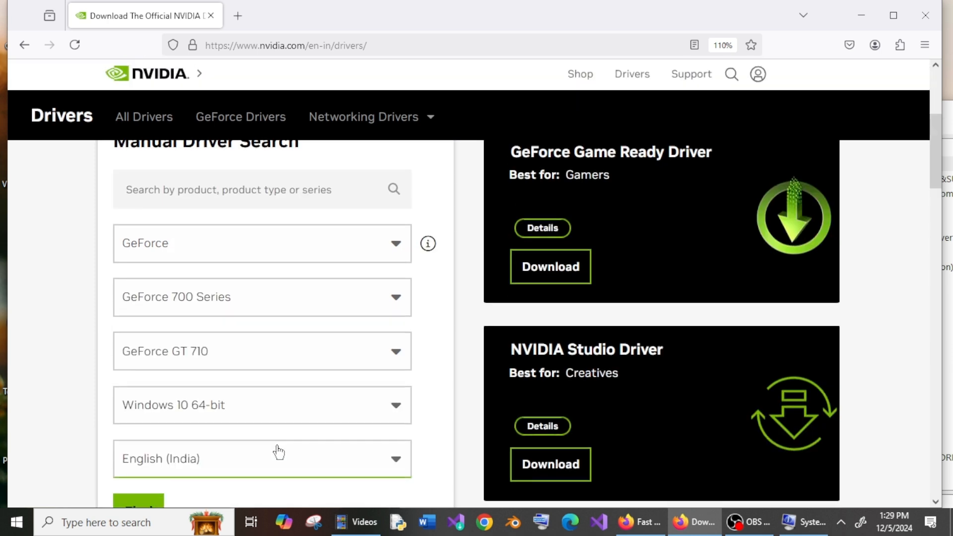
# - Keep Windows 10 64-bit and English (India) and find matching drivers, listing 475.14 first
pyautogui.click(803, 521)
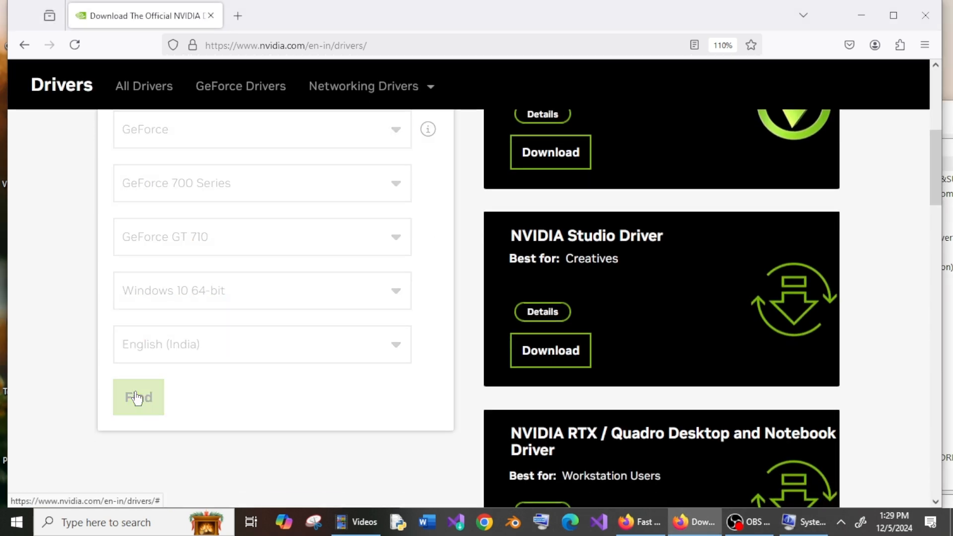
pyautogui.click(138, 398)
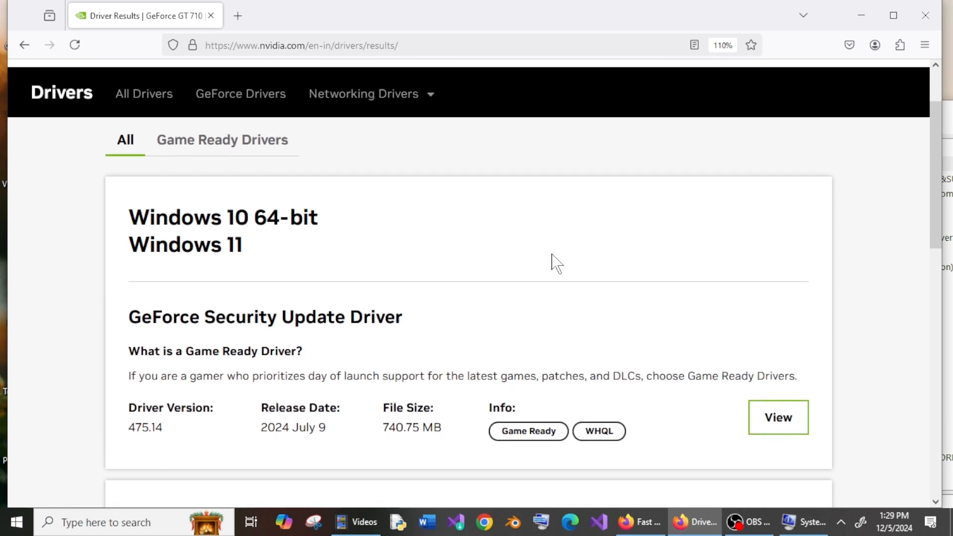
# - View the GeForce Security Update Driver 475.14 details and start its download
pyautogui.scroll(-3)
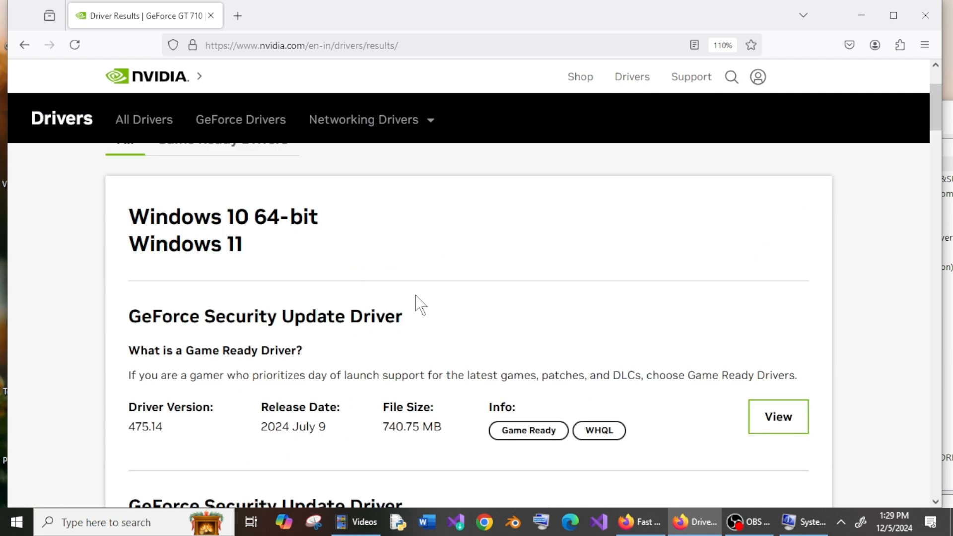
pyautogui.moveTo(578, 398)
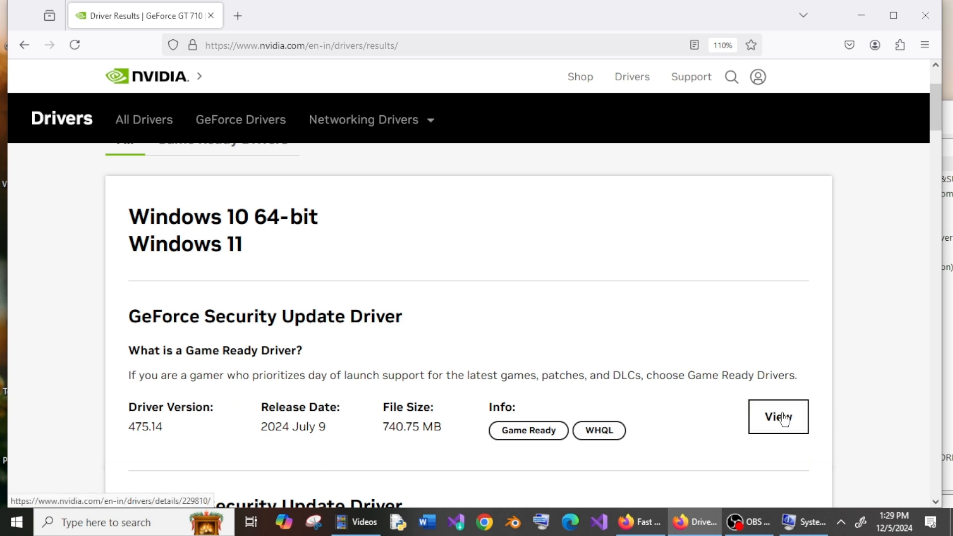
pyautogui.click(779, 417)
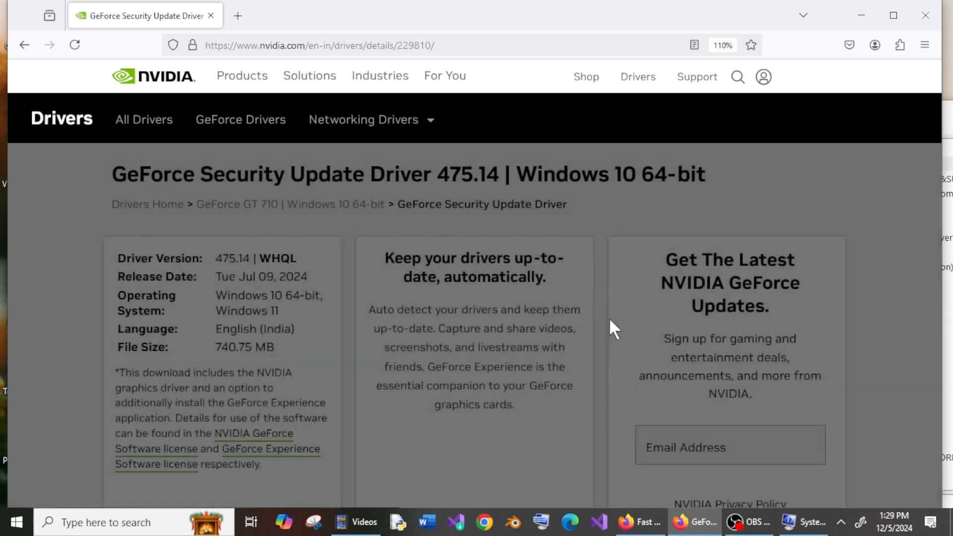
pyautogui.scroll(-3)
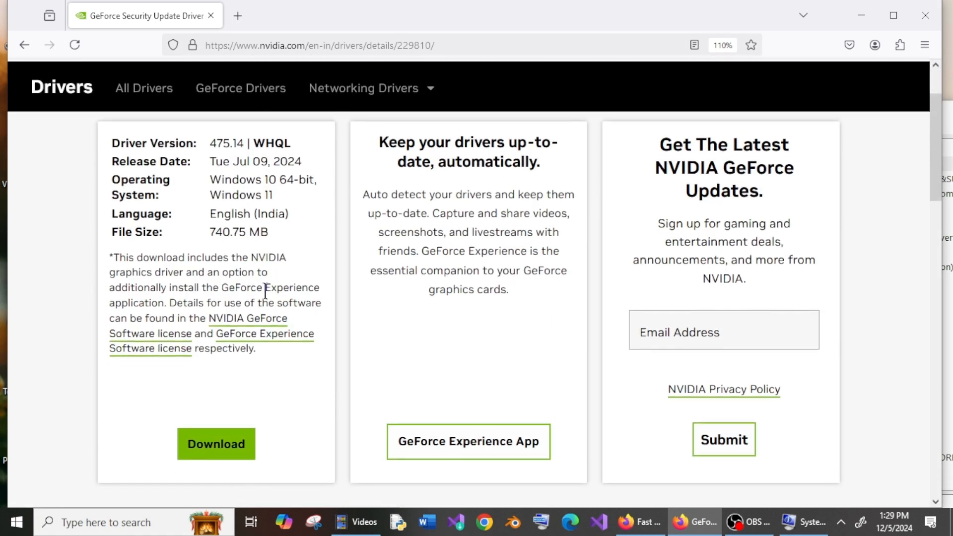
pyautogui.click(216, 443)
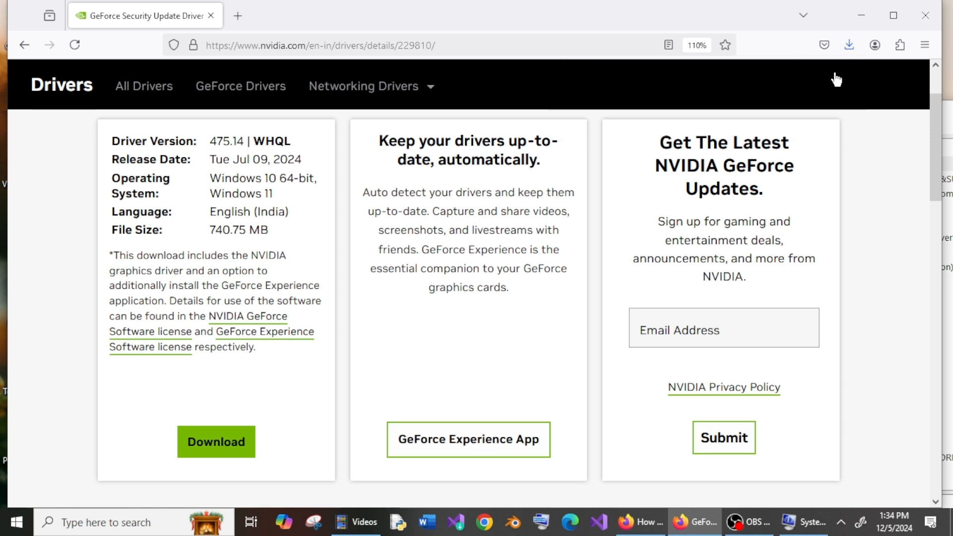
pyautogui.moveTo(681, 85)
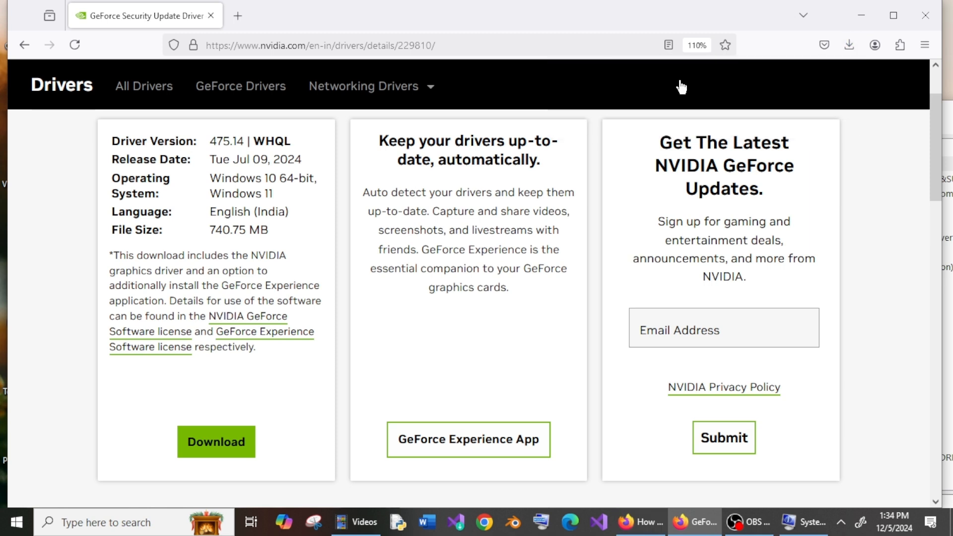
# - Run the 475.14 package, extract to the default folder, accept the license and proceed with Express installation
pyautogui.click(215, 441)
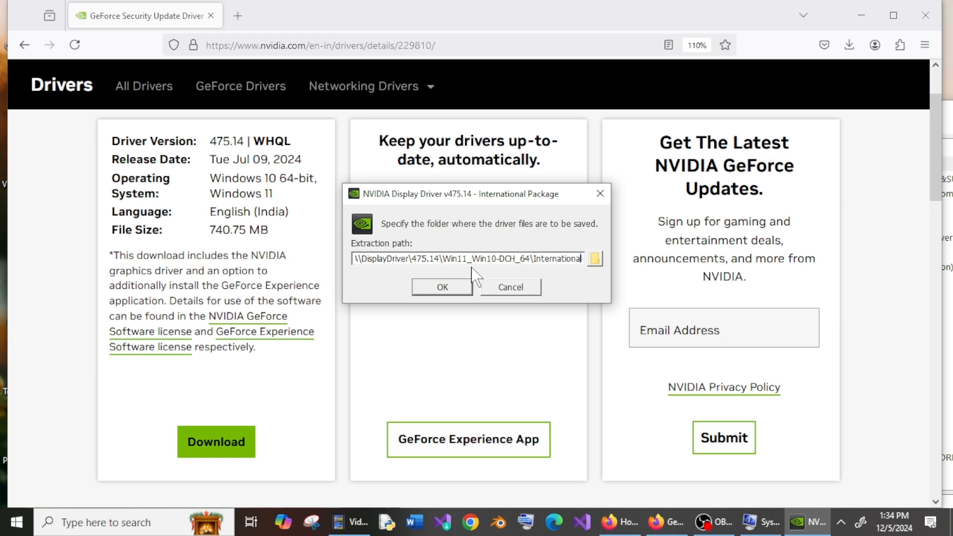
pyautogui.click(441, 287)
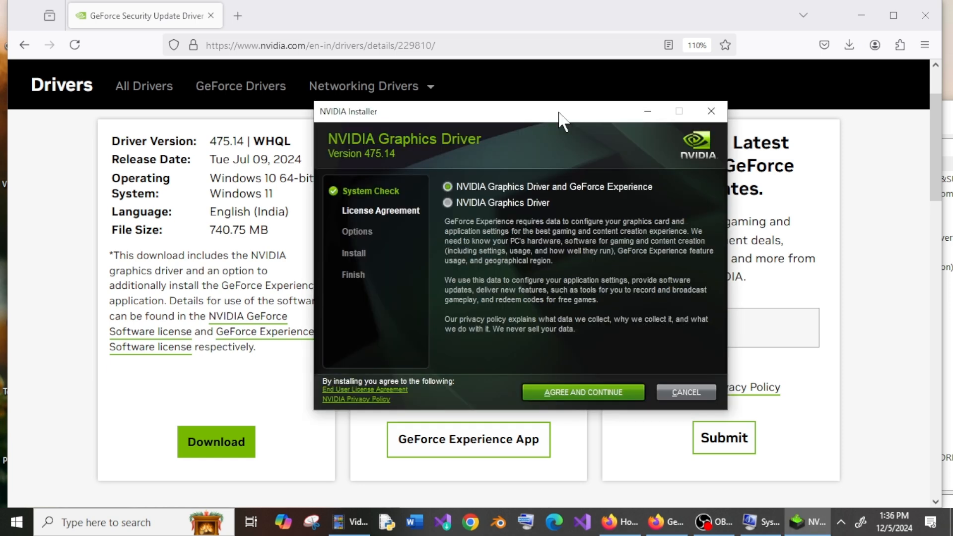
pyautogui.moveTo(558, 118)
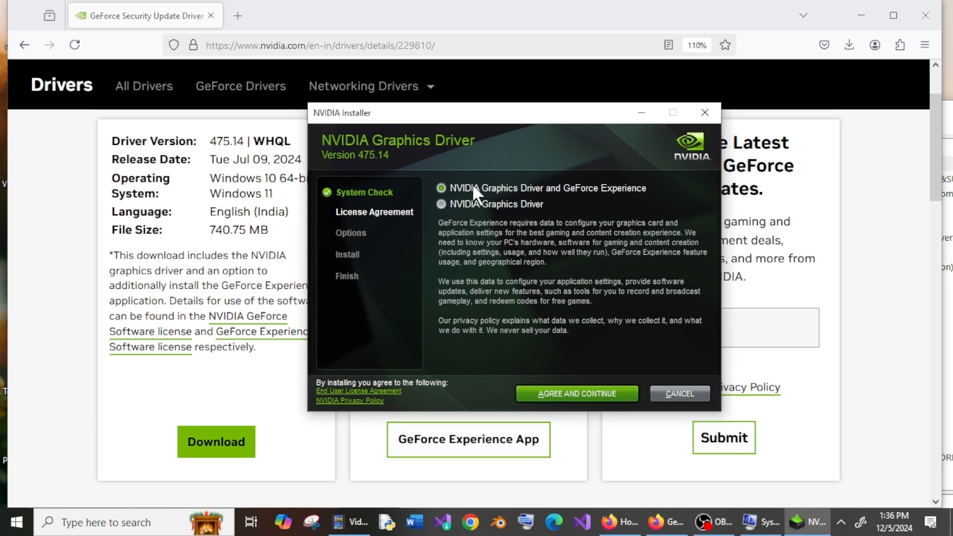
pyautogui.moveTo(503, 193)
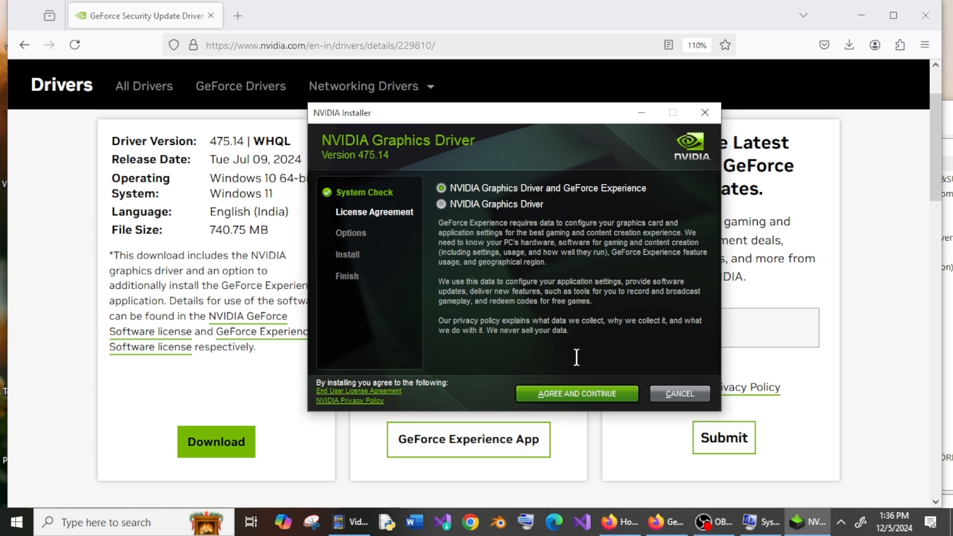
pyautogui.click(576, 393)
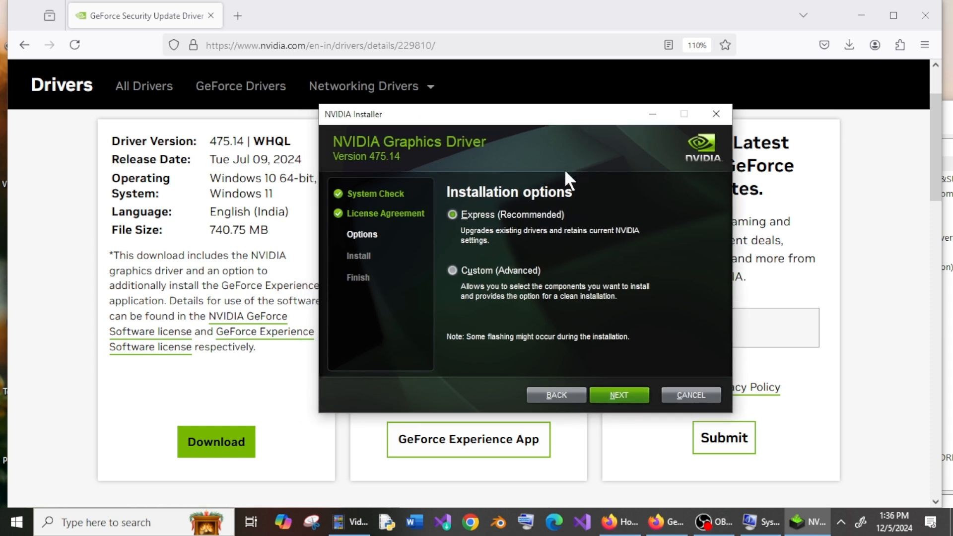
pyautogui.moveTo(534, 221)
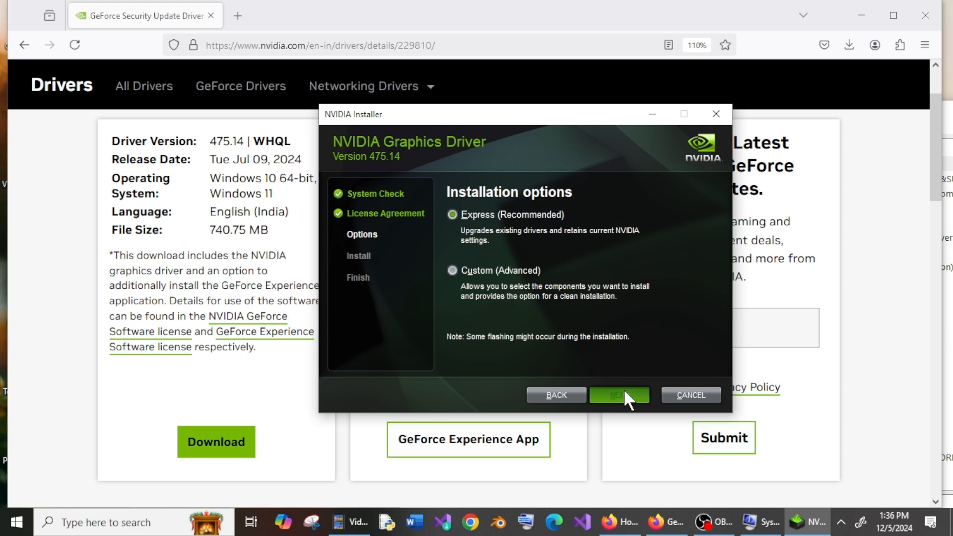
pyautogui.click(618, 394)
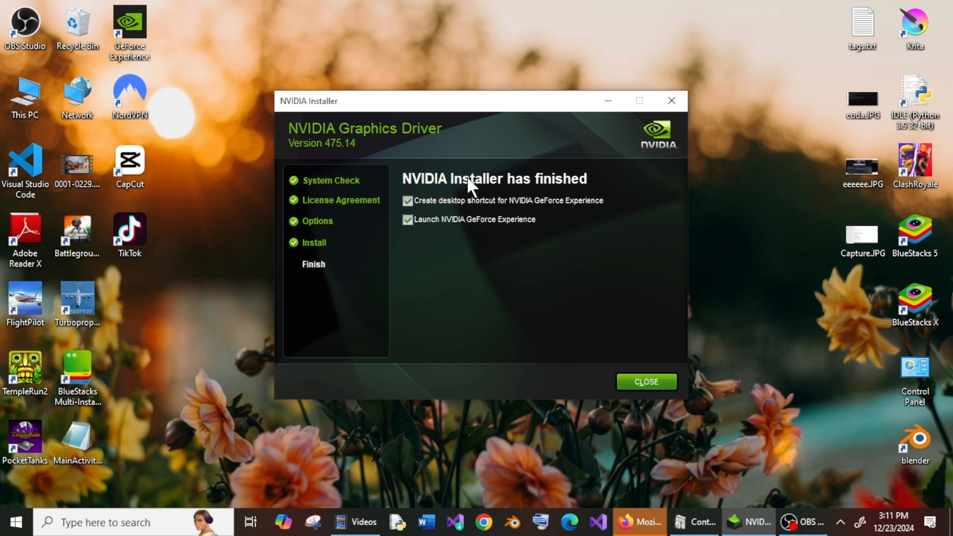
pyautogui.moveTo(562, 258)
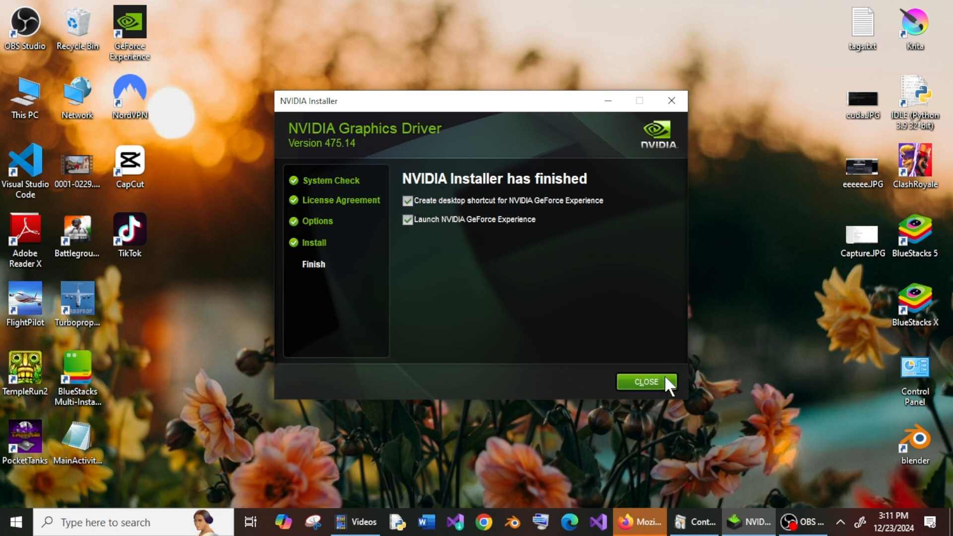
# - Close the finished installer with the GeForce Experience shortcut and launch options left ticked
pyautogui.click(645, 381)
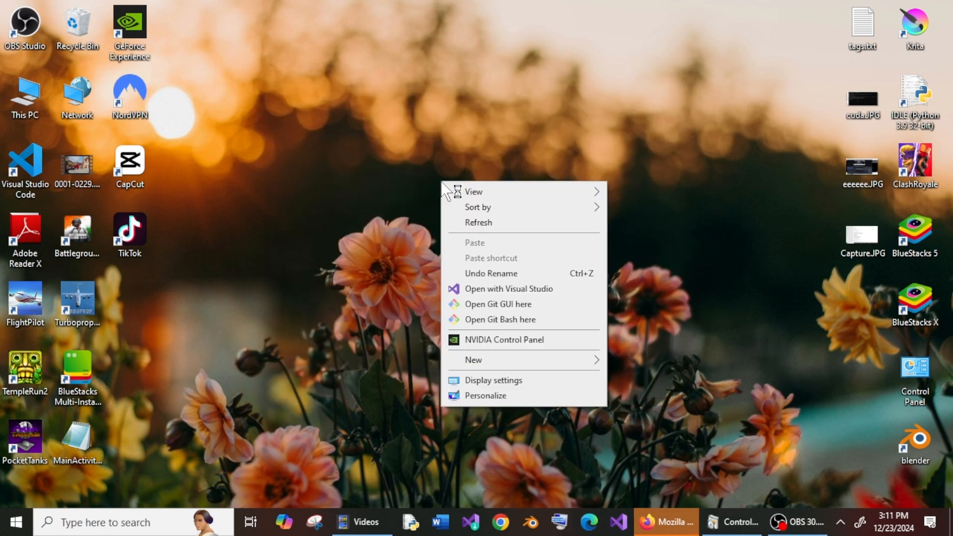
pyautogui.moveTo(504, 339)
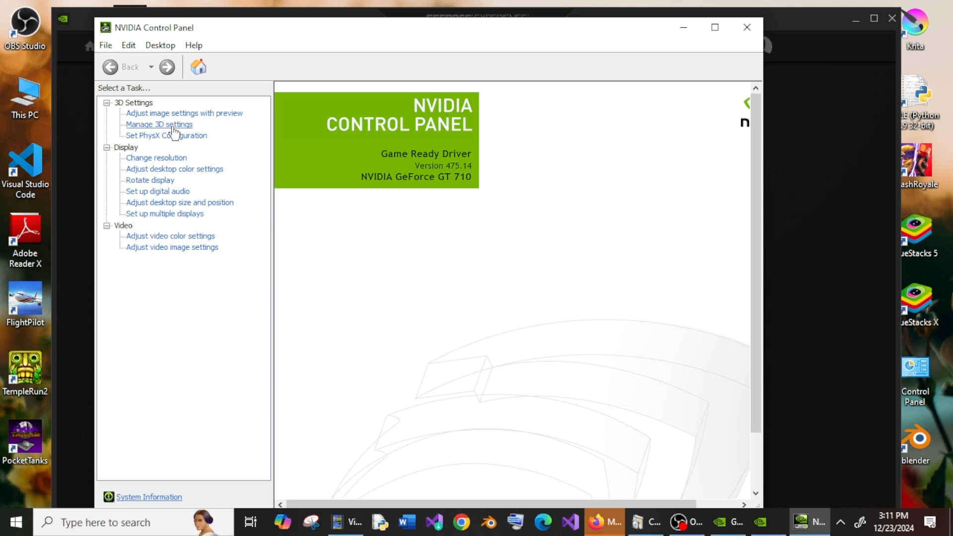
pyautogui.moveTo(156, 158)
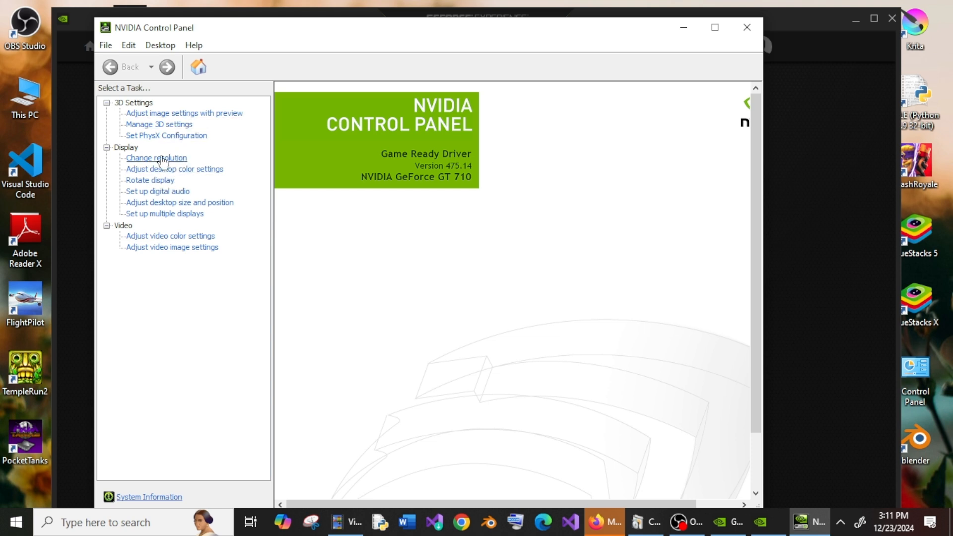
pyautogui.moveTo(274, 231)
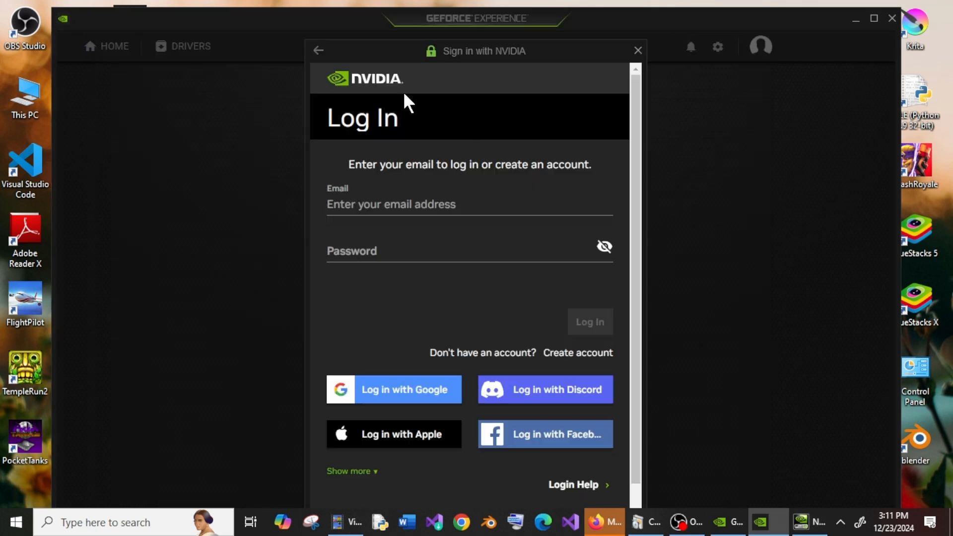
pyautogui.moveTo(304, 108)
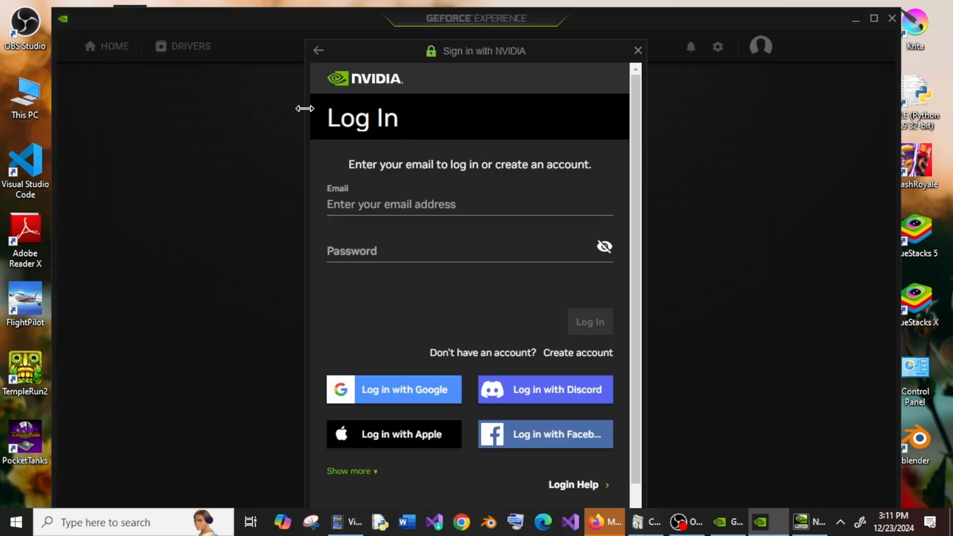
pyautogui.moveTo(519, 185)
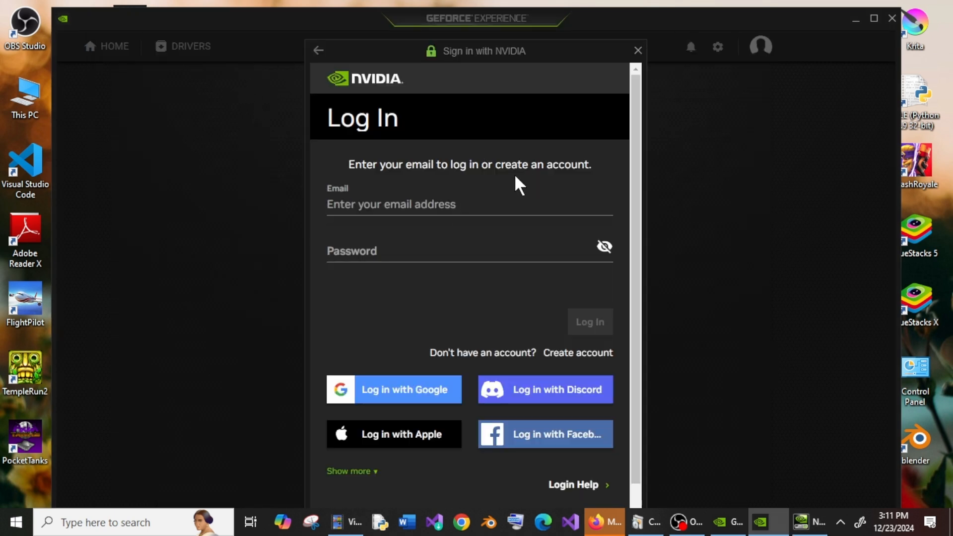
pyautogui.moveTo(736, 217)
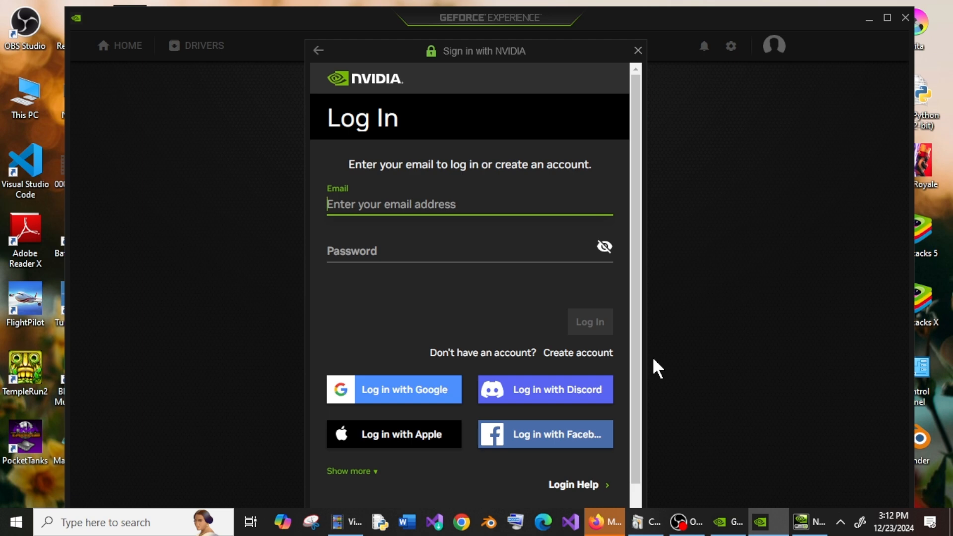
pyautogui.moveTo(676, 480)
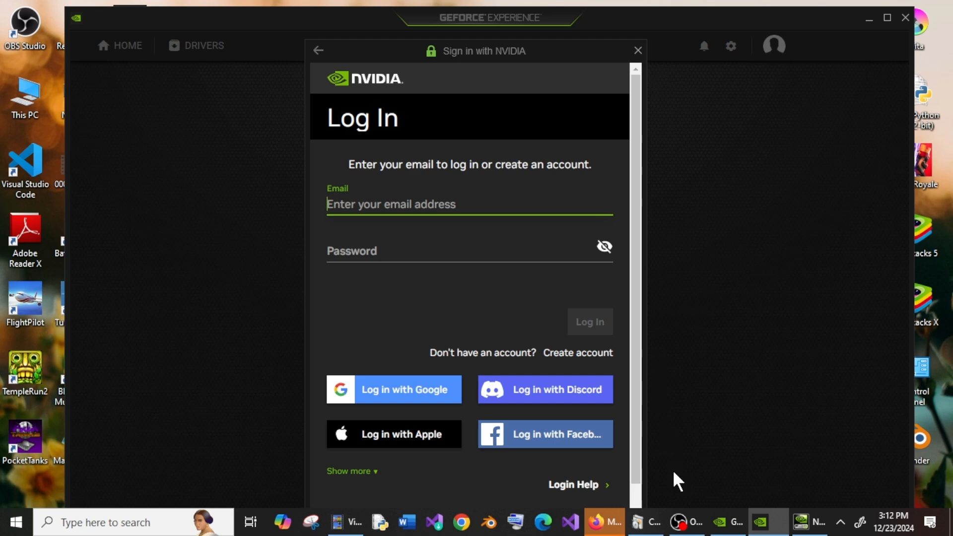